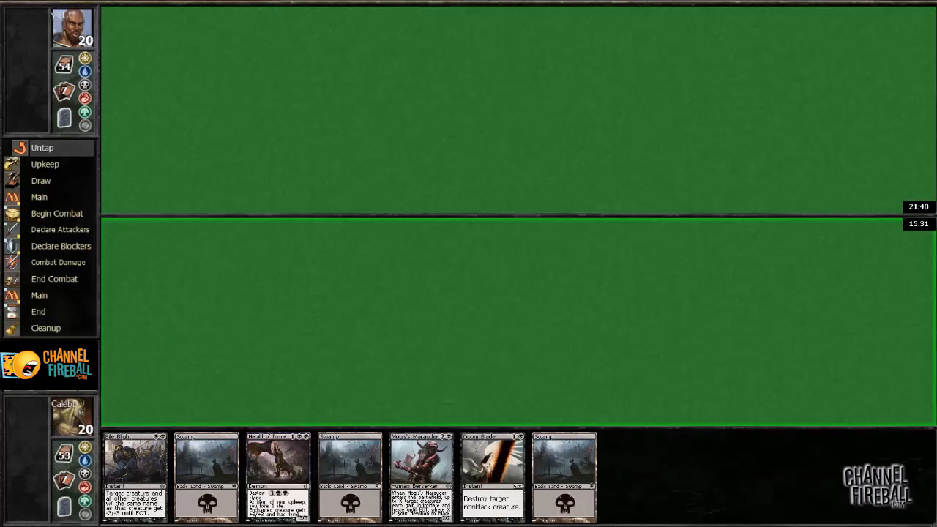
{"action": "mouse_move", "coordinate": [334, 346]}
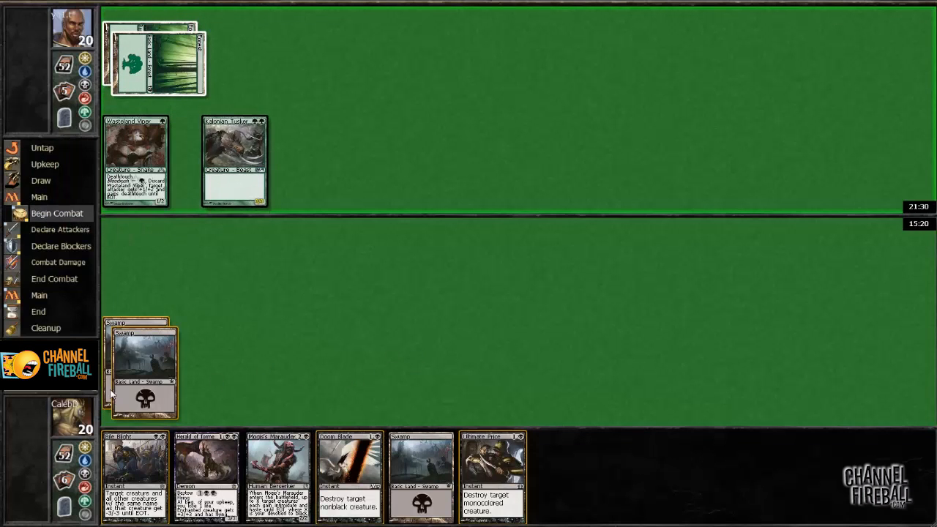
Cast a removal spell on one of the opponent's two creatures, leaving a single green creature.
{"action": "left_click", "coordinate": [59, 228]}
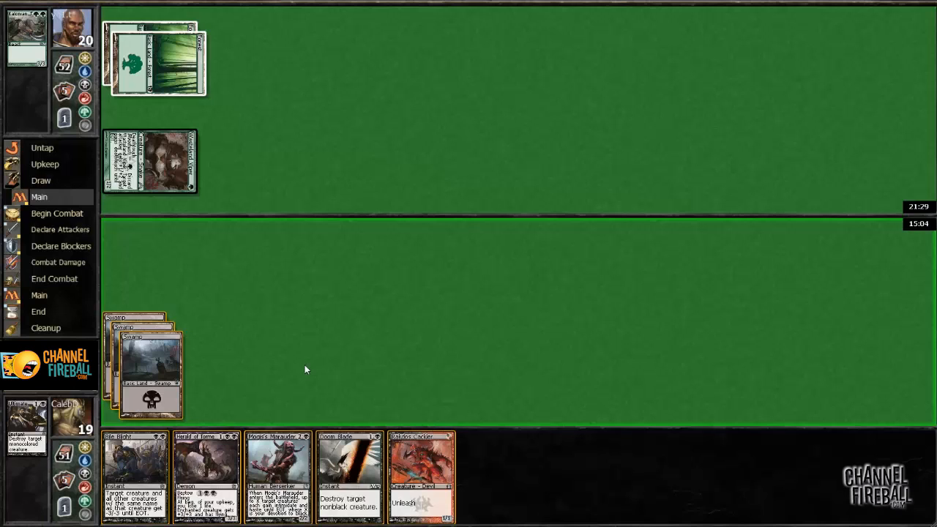
{"action": "mouse_move", "coordinate": [255, 451]}
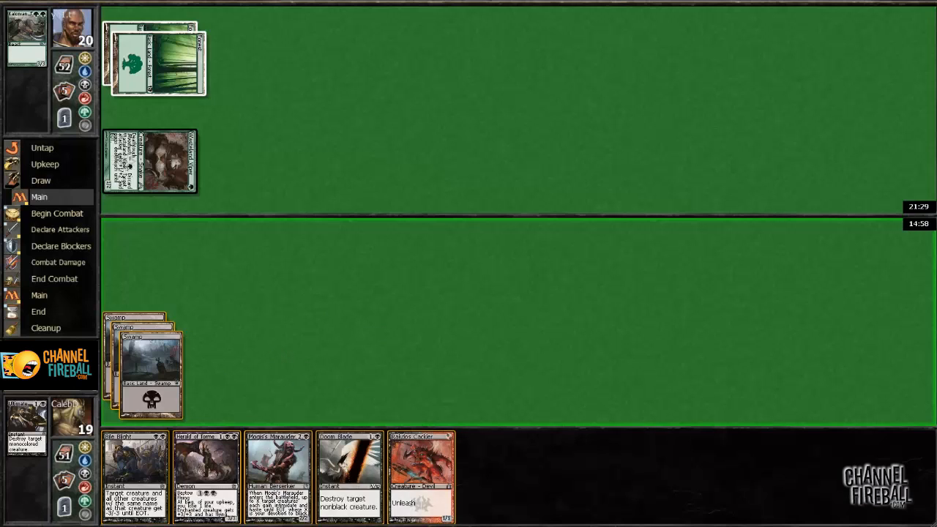
{"action": "mouse_move", "coordinate": [352, 310]}
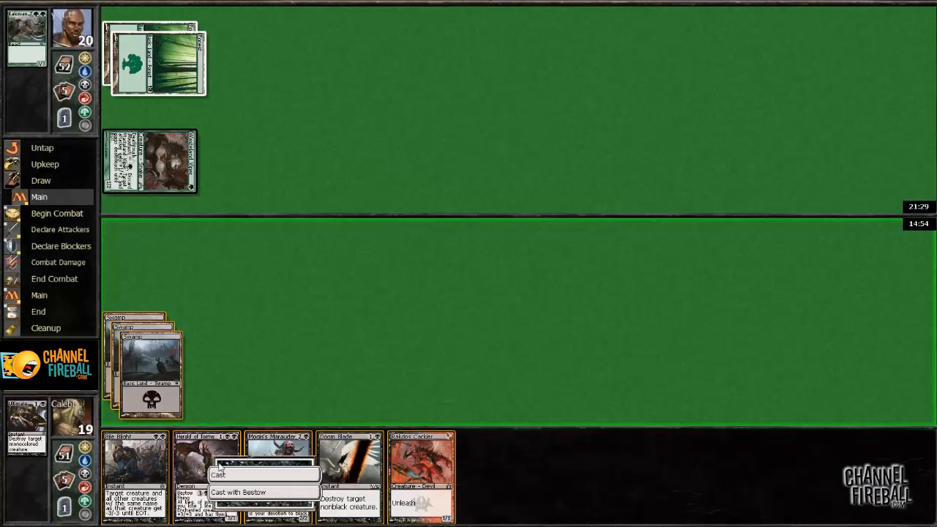
Choose Cast from the hand card's context menu to put the black creature into play.
{"action": "left_click", "coordinate": [218, 474]}
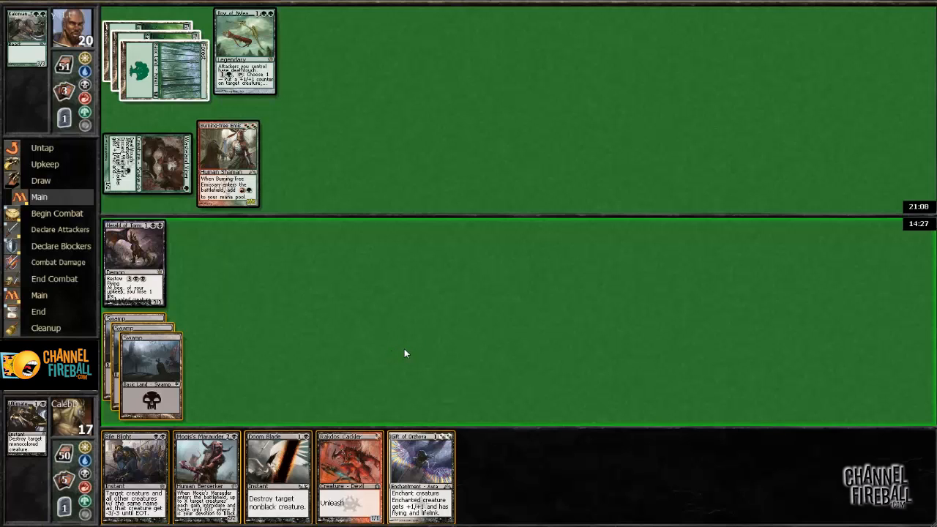
{"action": "mouse_move", "coordinate": [375, 331]}
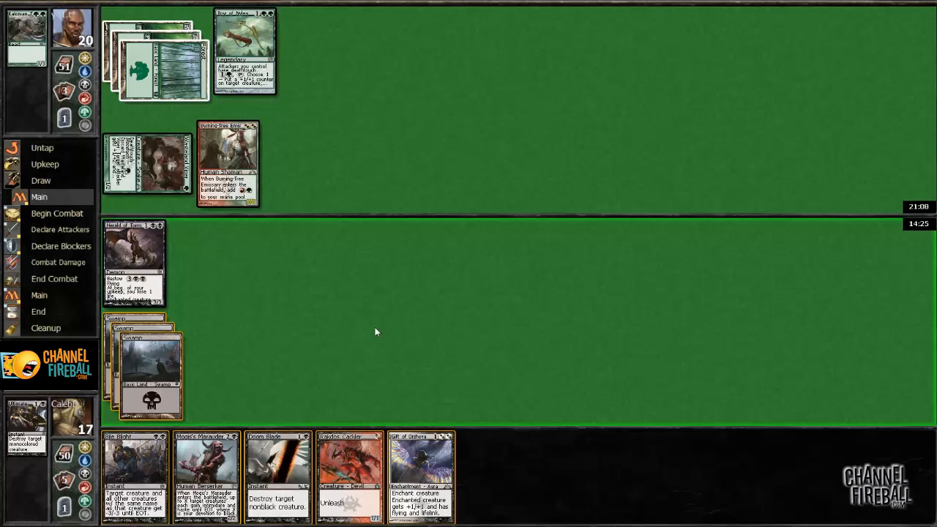
{"action": "mouse_move", "coordinate": [390, 365]}
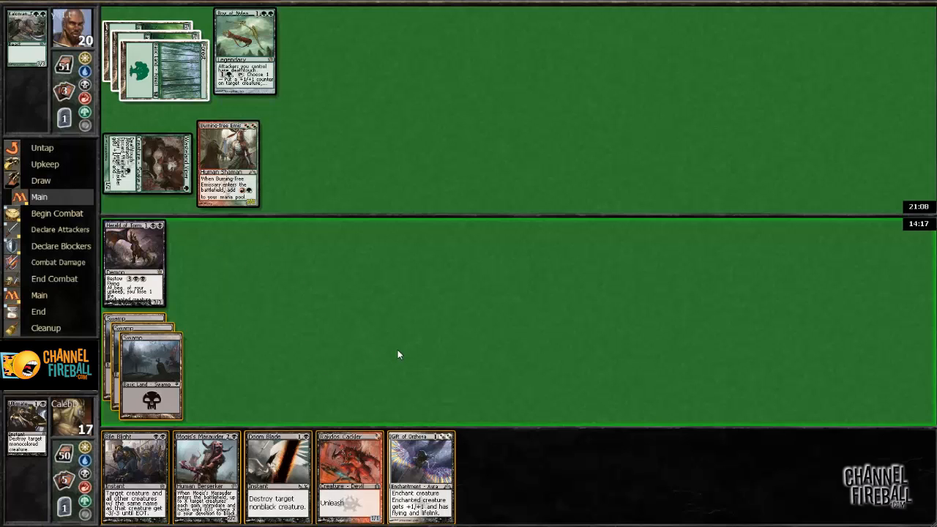
{"action": "mouse_move", "coordinate": [418, 475]}
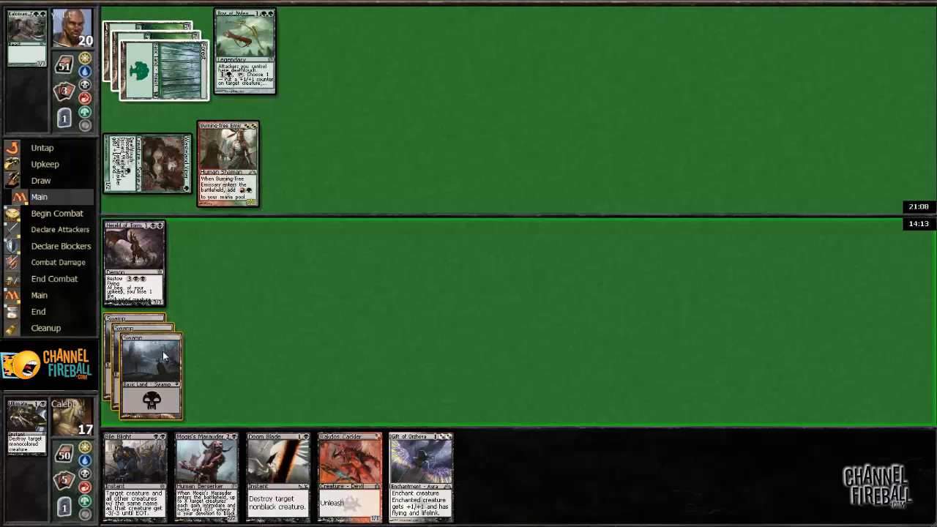
Bestow the flying lifelink aura onto your creature and attack, going to 21 versus 16.
{"action": "left_click_drag", "start_coordinate": [422, 476], "coordinate": [88, 208]}
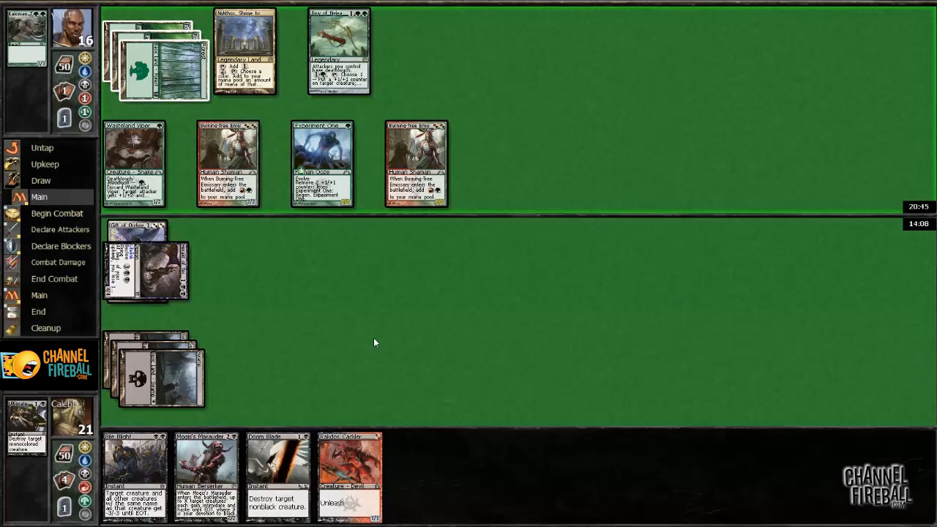
Take the opponent's attack, then cast Doom Blade on one of their creatures.
{"action": "left_click", "coordinate": [245, 51]}
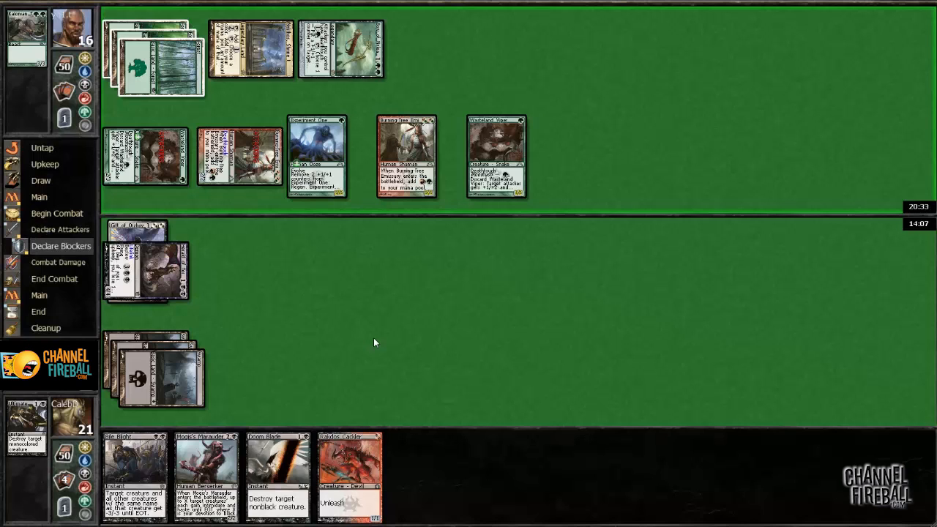
{"action": "mouse_move", "coordinate": [319, 277]}
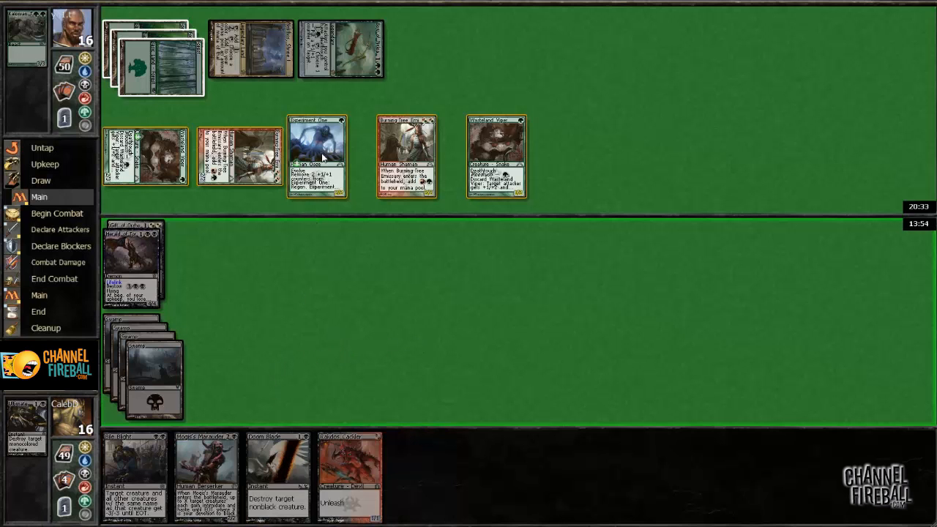
{"action": "mouse_move", "coordinate": [319, 222]}
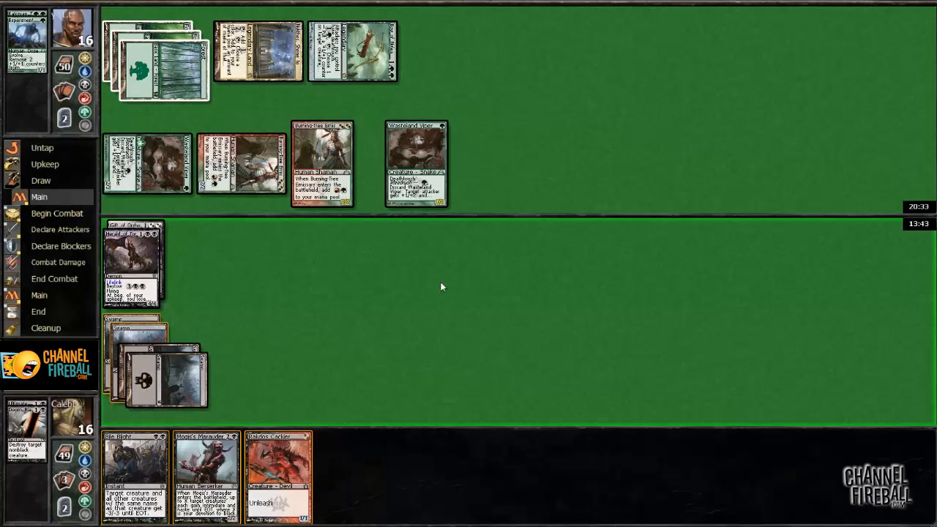
{"action": "mouse_move", "coordinate": [249, 335]}
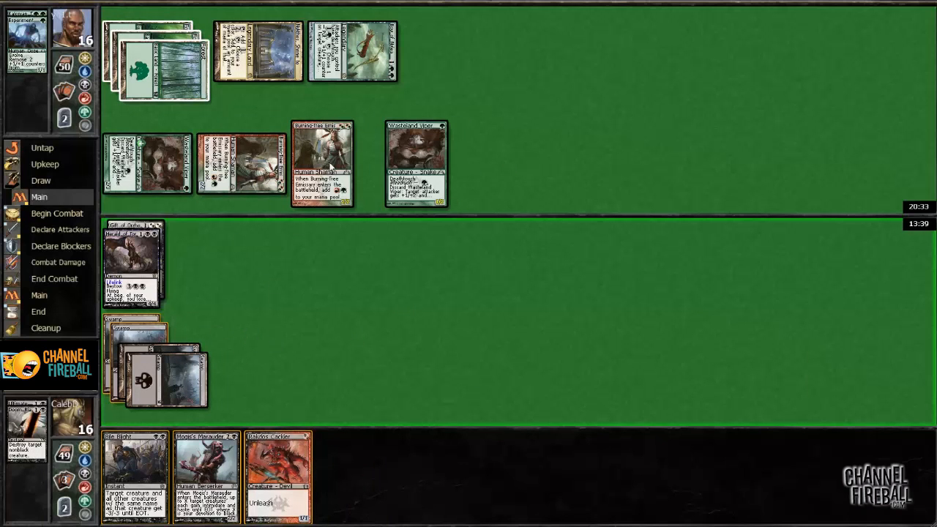
{"action": "mouse_move", "coordinate": [321, 319]}
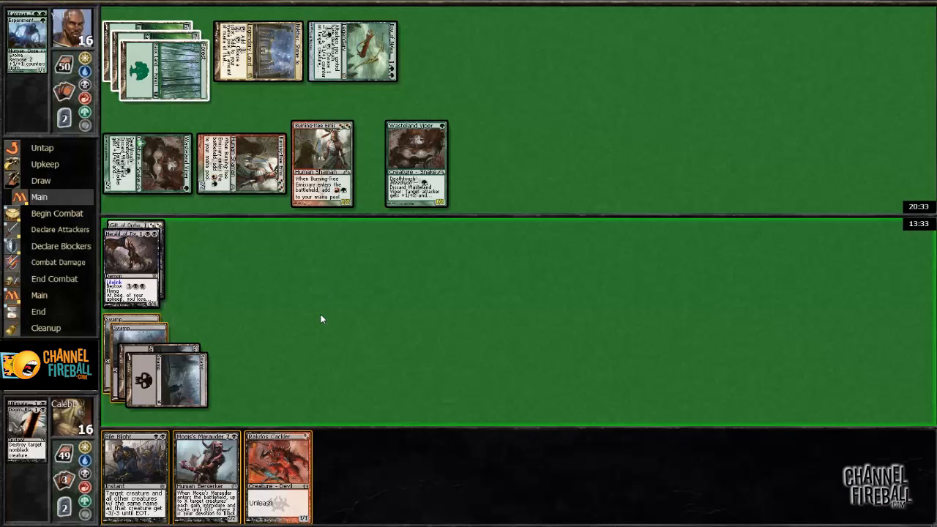
{"action": "mouse_move", "coordinate": [256, 302]}
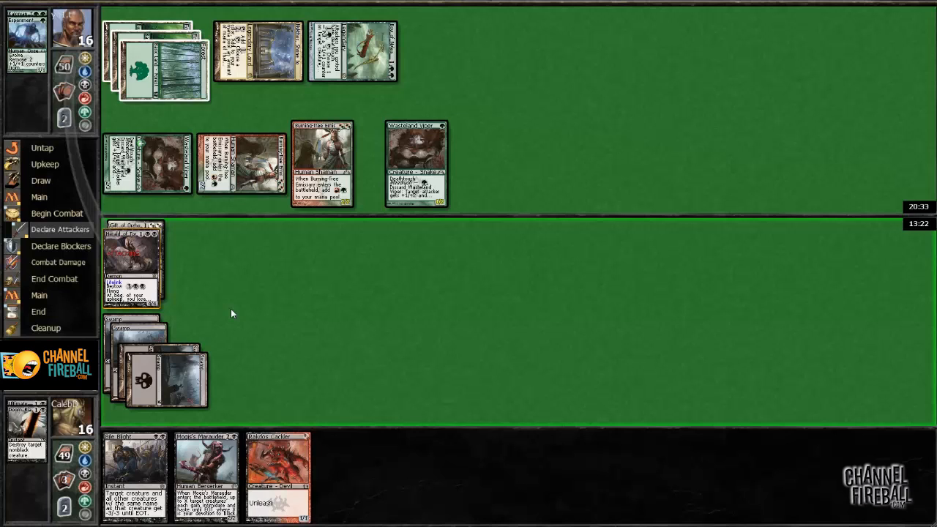
{"action": "mouse_move", "coordinate": [168, 454]}
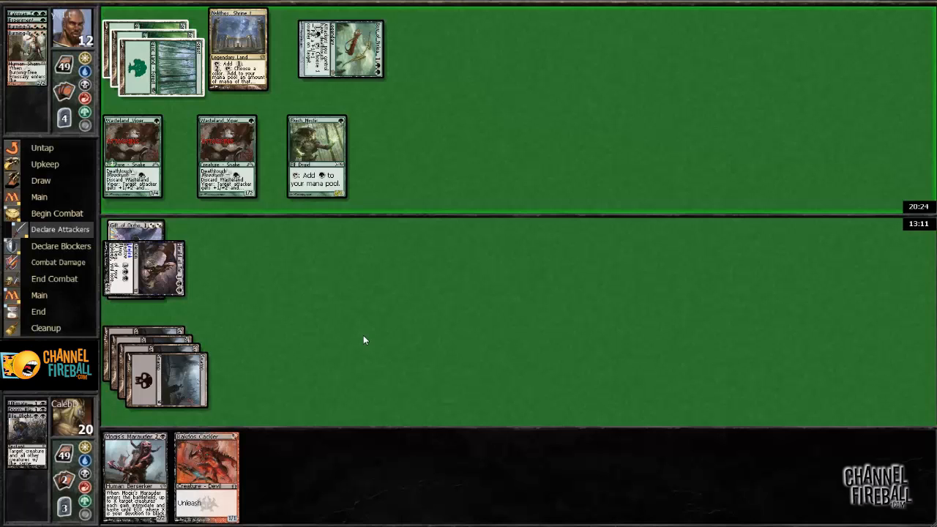
Let the opponent's attack through unblocked and move on to your own turn.
{"action": "left_click", "coordinate": [61, 246]}
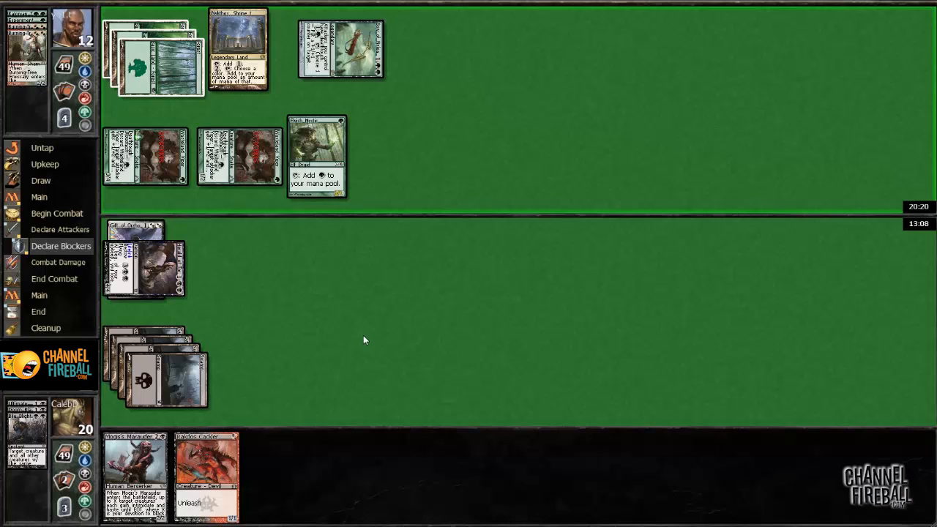
{"action": "mouse_move", "coordinate": [642, 298]}
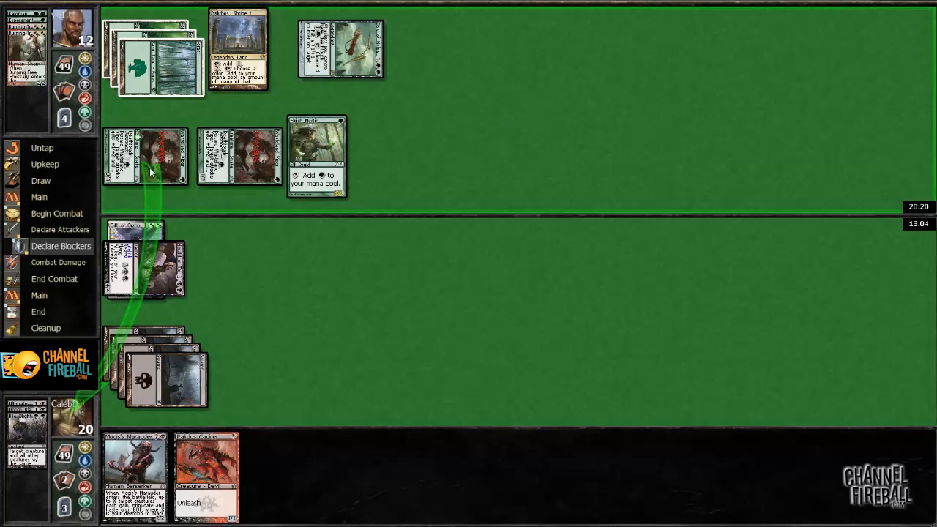
{"action": "mouse_move", "coordinate": [305, 350]}
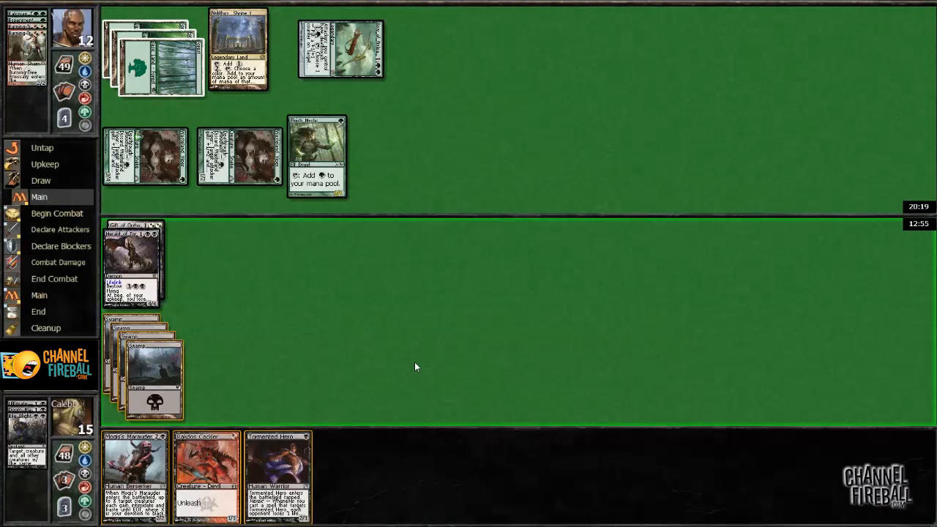
Cast the red Unleash creature from hand and attack, dropping the opponent to 4 life.
{"action": "left_click", "coordinate": [206, 476]}
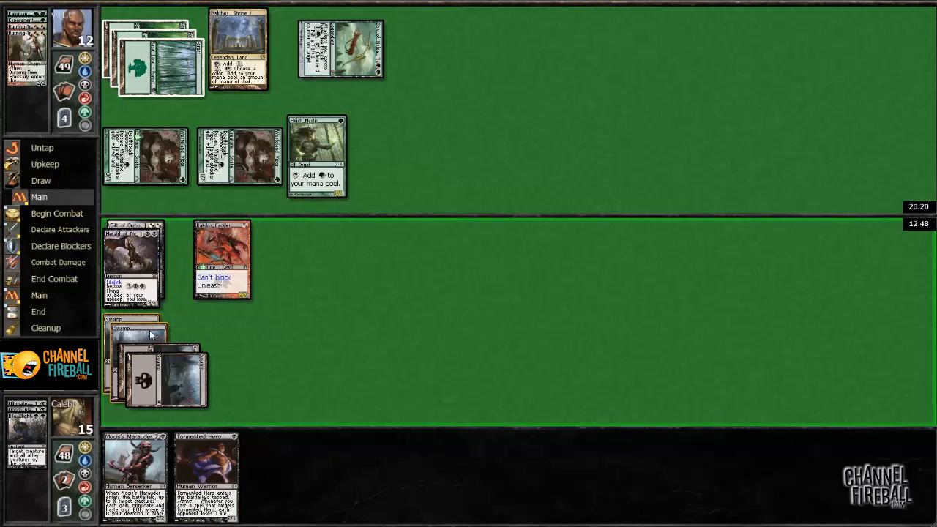
{"action": "left_click", "coordinate": [135, 476]}
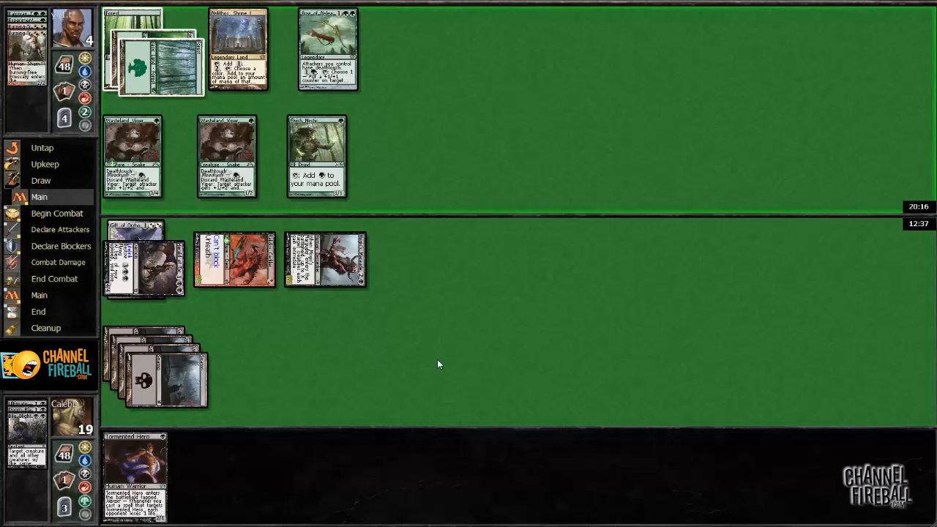
Cast the last creature in hand as a fourth attacker, ending the turn at 21 versus 6.
{"action": "left_click", "coordinate": [328, 50]}
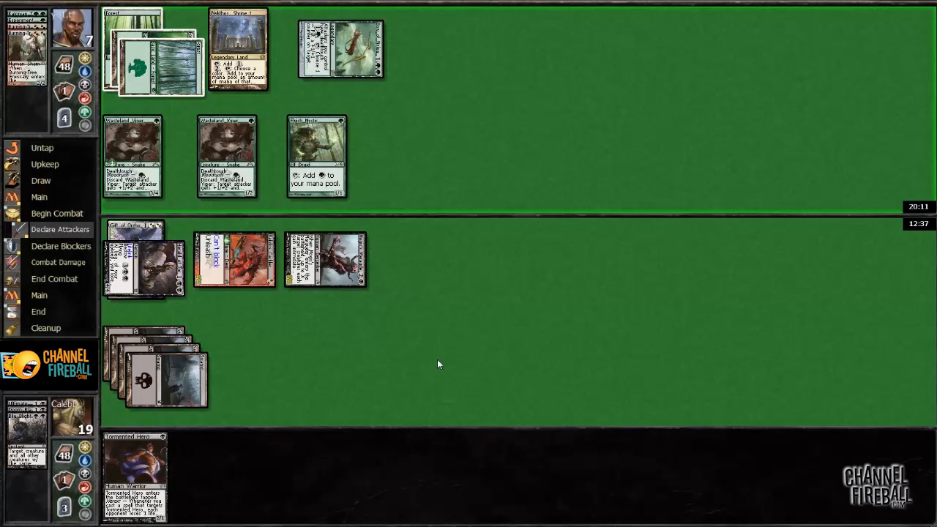
{"action": "left_click", "coordinate": [317, 155]}
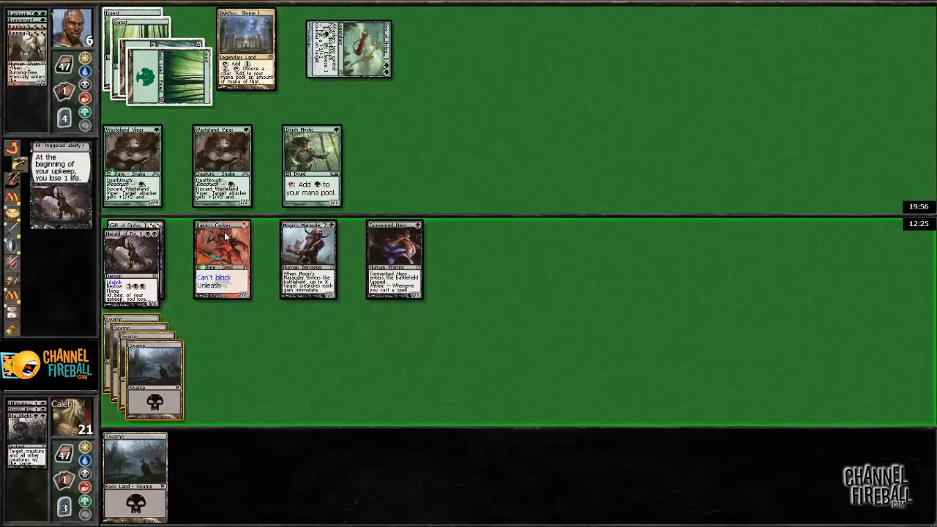
{"action": "mouse_move", "coordinate": [284, 340]}
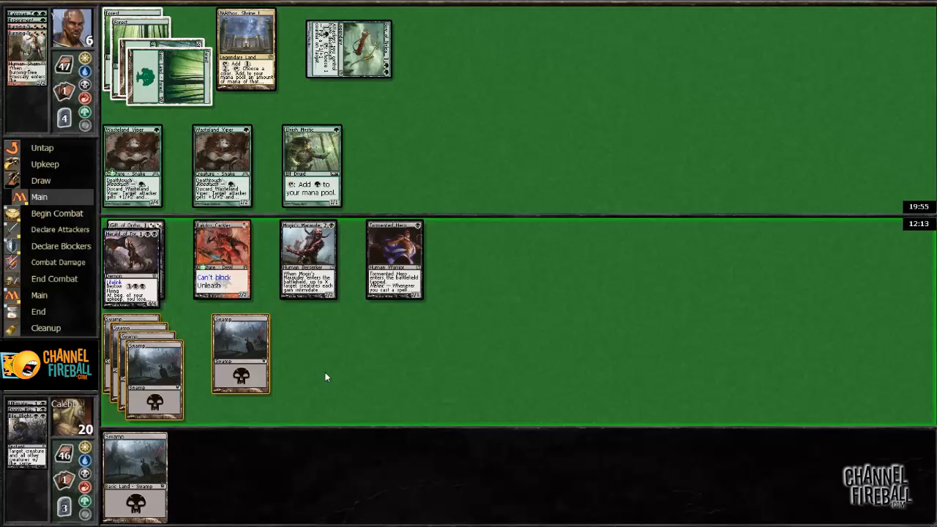
{"action": "mouse_move", "coordinate": [352, 360]}
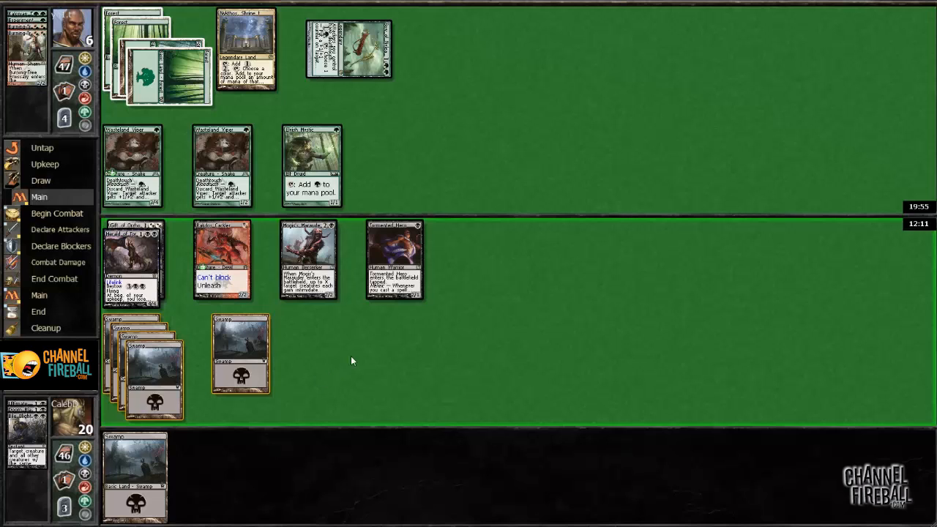
{"action": "mouse_move", "coordinate": [154, 138]}
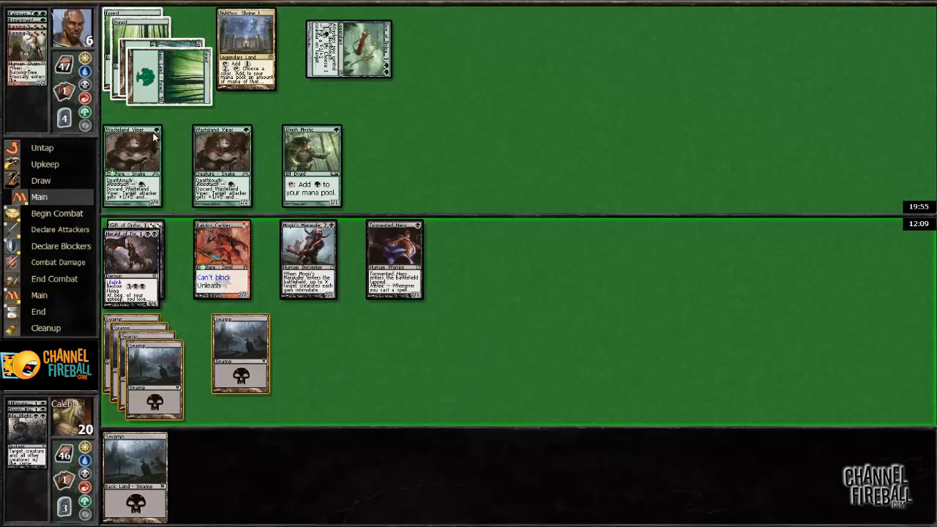